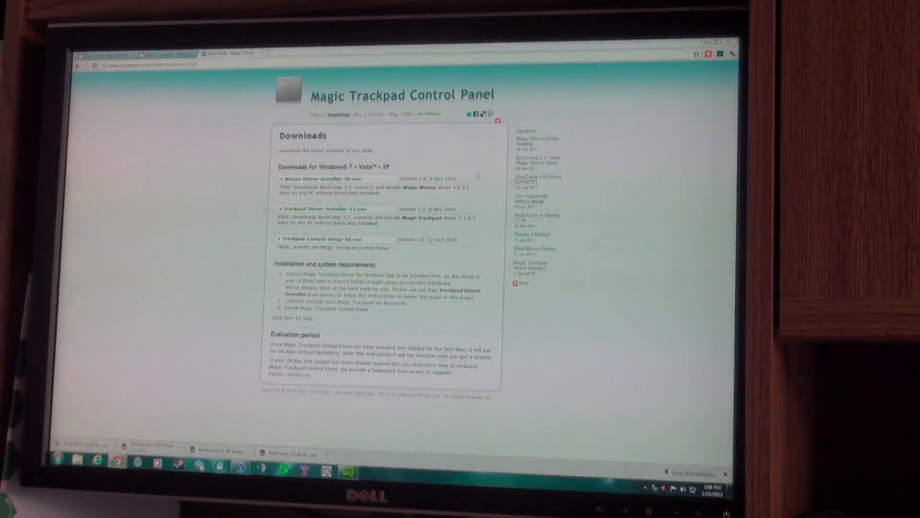
- Switch to the Google results tab for 'bootcamp drivers'
{"action": "left_click", "coordinate": [167, 53]}
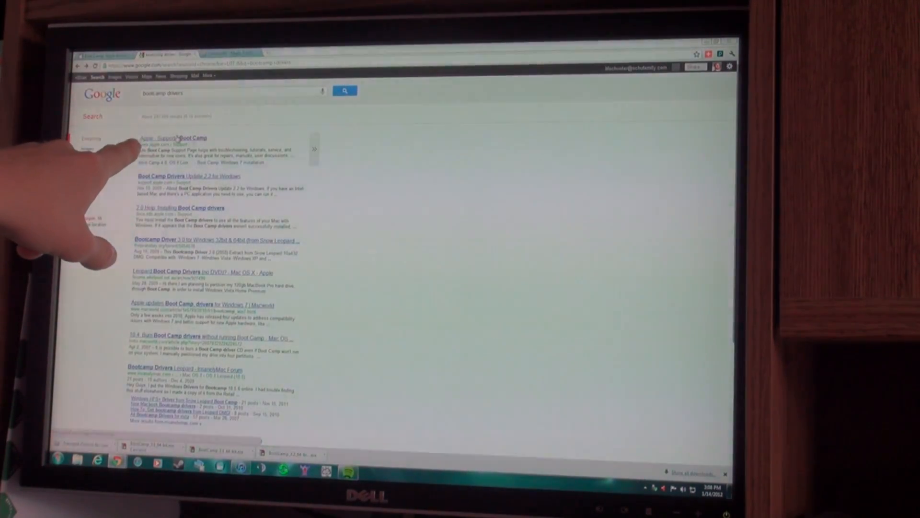
- Follow the 'Apple - Support - Boot Camp' result to its Downloads page
{"action": "left_click", "coordinate": [173, 139]}
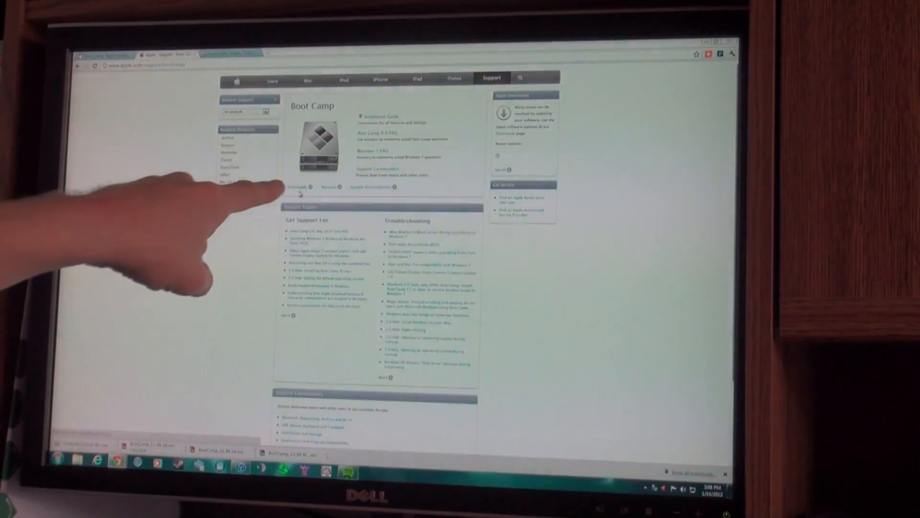
{"action": "left_click", "coordinate": [299, 188]}
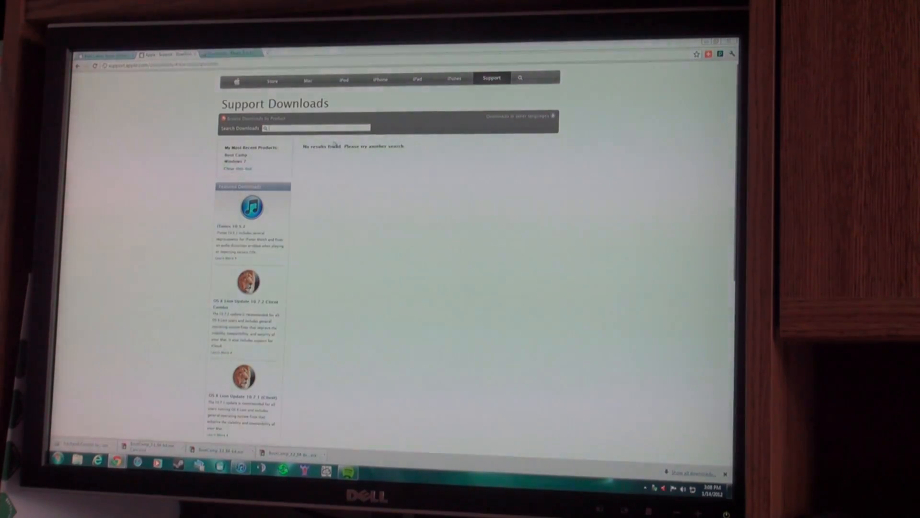
- Search downloads for 'boot camp software' and scroll through the Boot Camp Software Update results
{"action": "type", "text": "boot camp software"}
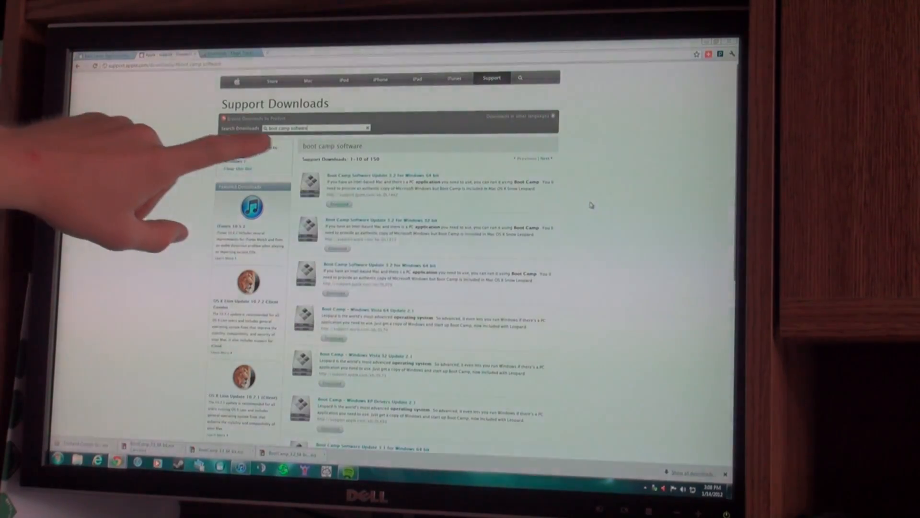
{"action": "scroll", "scroll_direction": "down", "scroll_amount": 3}
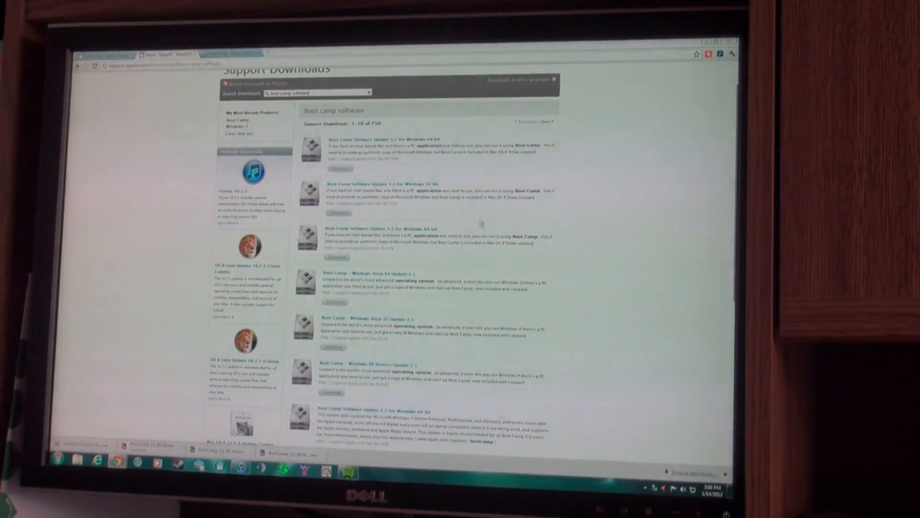
{"action": "scroll", "scroll_direction": "down", "scroll_amount": 3}
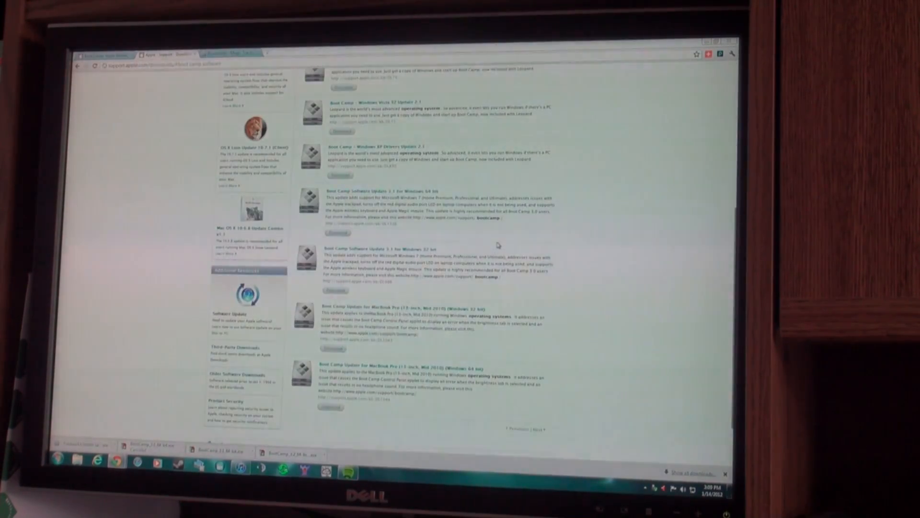
{"action": "scroll", "scroll_direction": "up", "scroll_amount": 3}
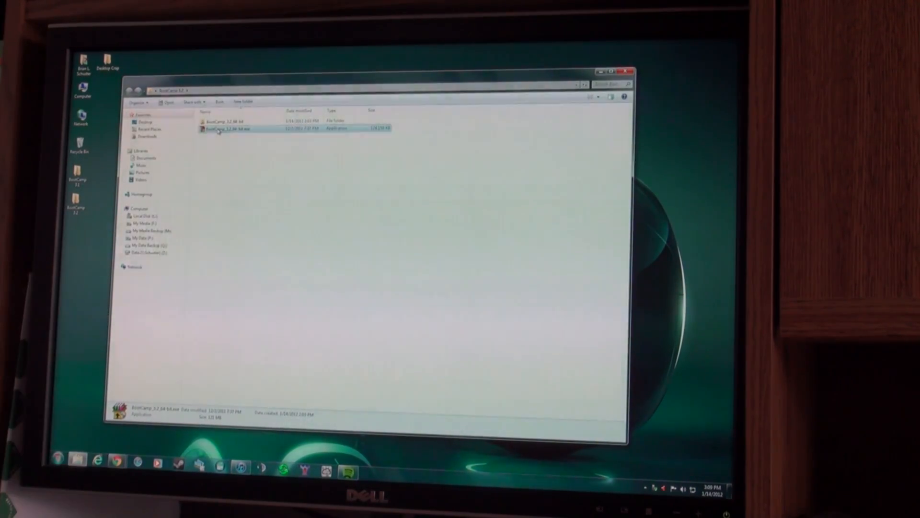
- Extract the 64-bit BootCamp .exe to its own folder with 7-Zip and open it
{"action": "right_click", "coordinate": [229, 128]}
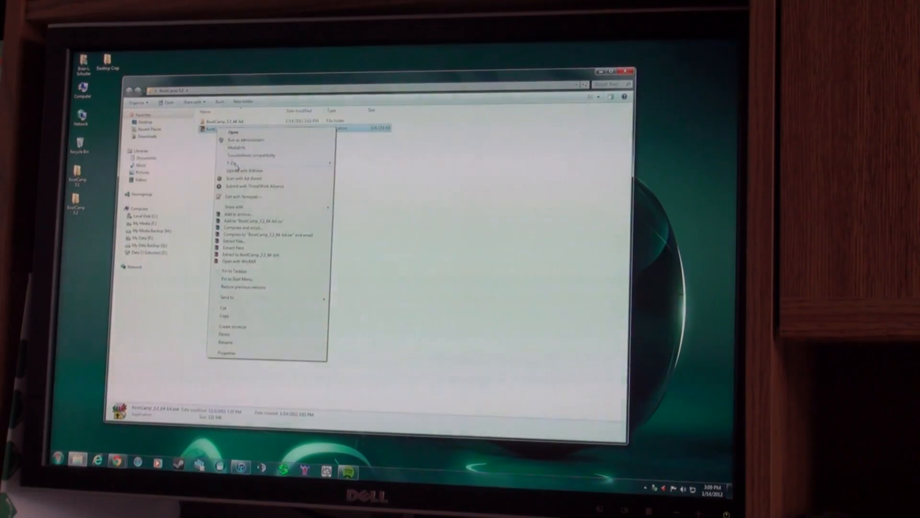
{"action": "mouse_move", "coordinate": [232, 163]}
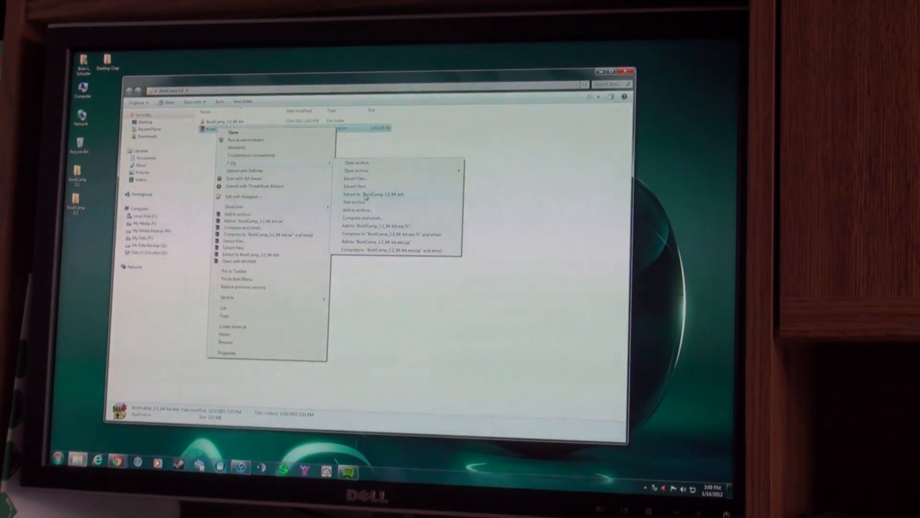
{"action": "left_click", "coordinate": [374, 194]}
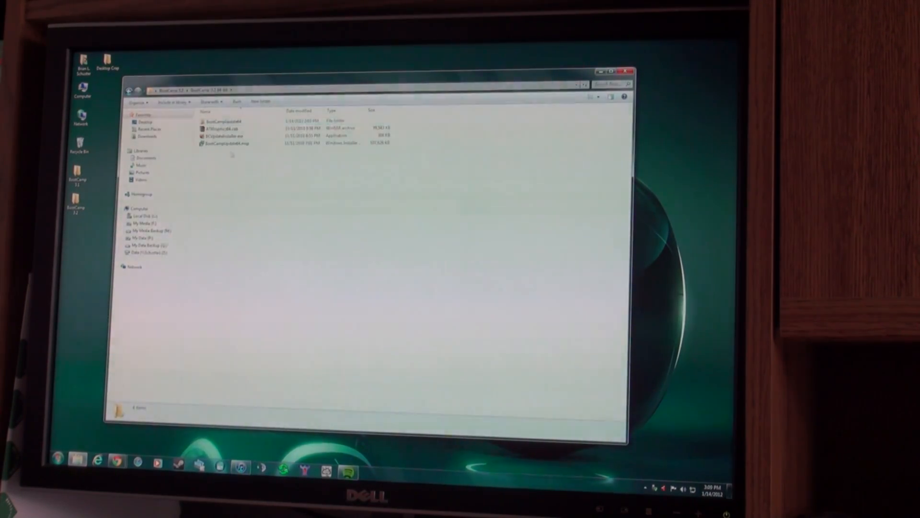
{"action": "left_click", "coordinate": [235, 143]}
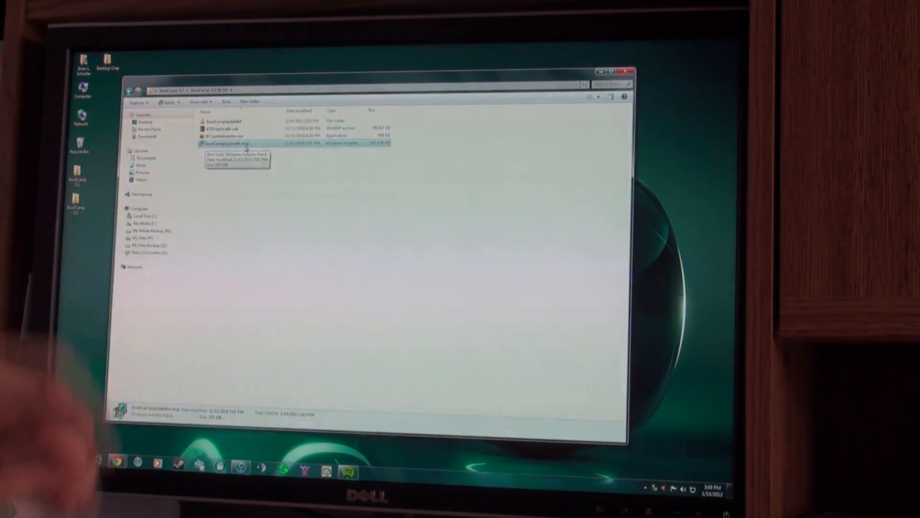
- Extract BootCampUpdate.msp, peek into a patch subfolder, then return to the BootCampUpdate folder
{"action": "right_click", "coordinate": [229, 143]}
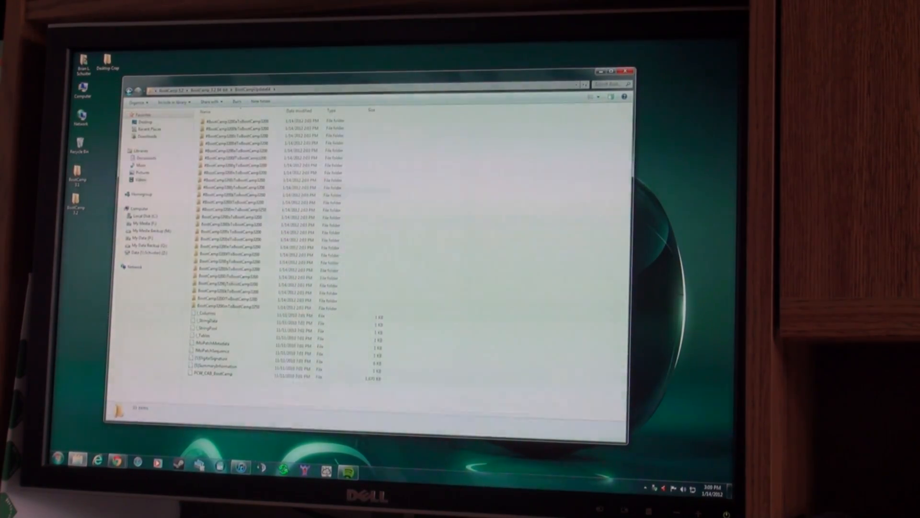
{"action": "left_click", "coordinate": [605, 83]}
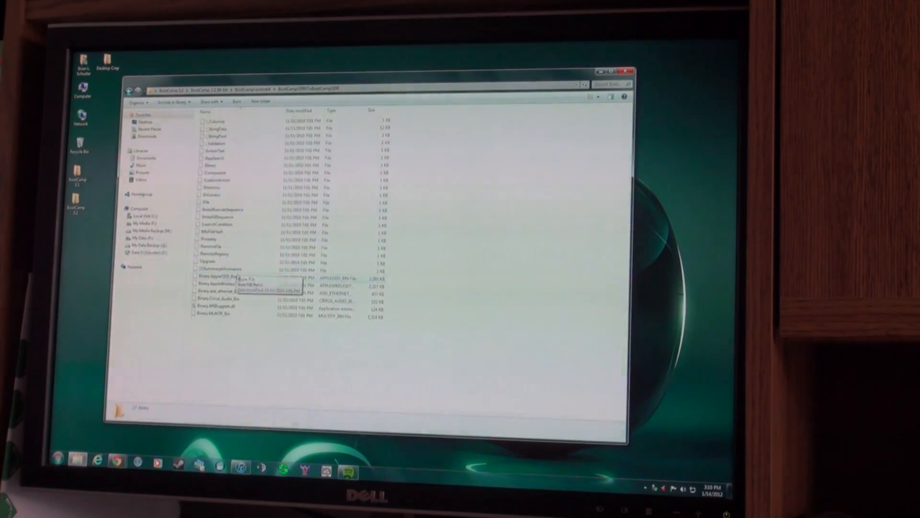
{"action": "left_click", "coordinate": [240, 285]}
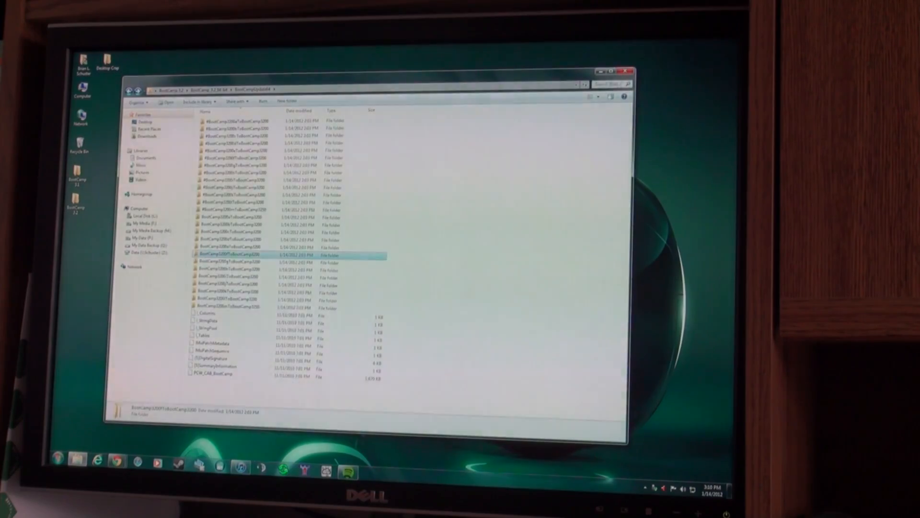
- Search for 'trackpad' and open the file location of a Binary.AppleWirelessTrackpad result
{"action": "left_click", "coordinate": [610, 84]}
{"action": "type", "text": "*trackpad*"}
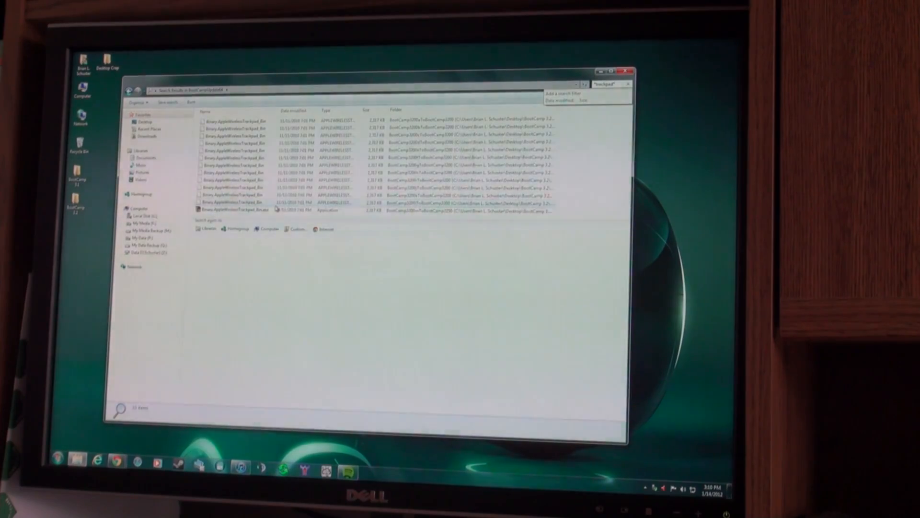
{"action": "right_click", "coordinate": [226, 119]}
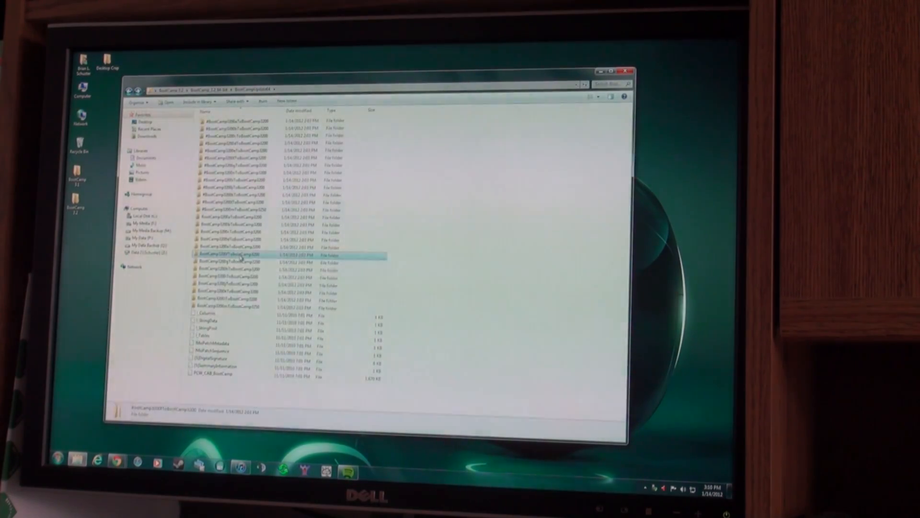
- Open the patch subfolder and extract Binary.AppleWirelessTrackpad_Bin into a Binary folder
{"action": "double_click", "coordinate": [229, 254]}
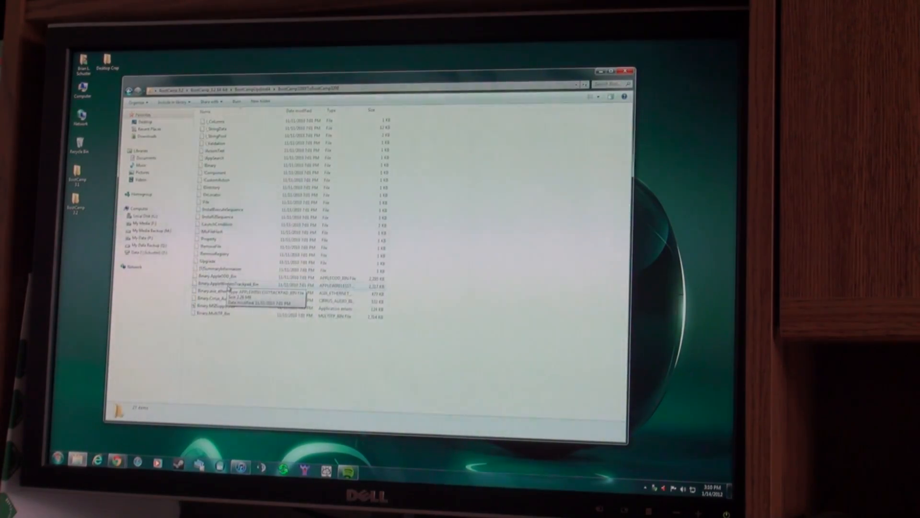
{"action": "right_click", "coordinate": [217, 285]}
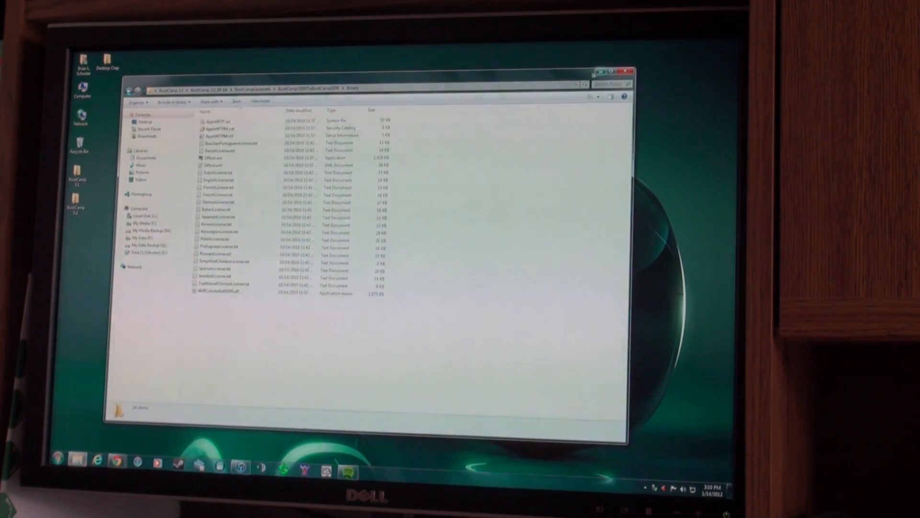
{"action": "left_click", "coordinate": [624, 69]}
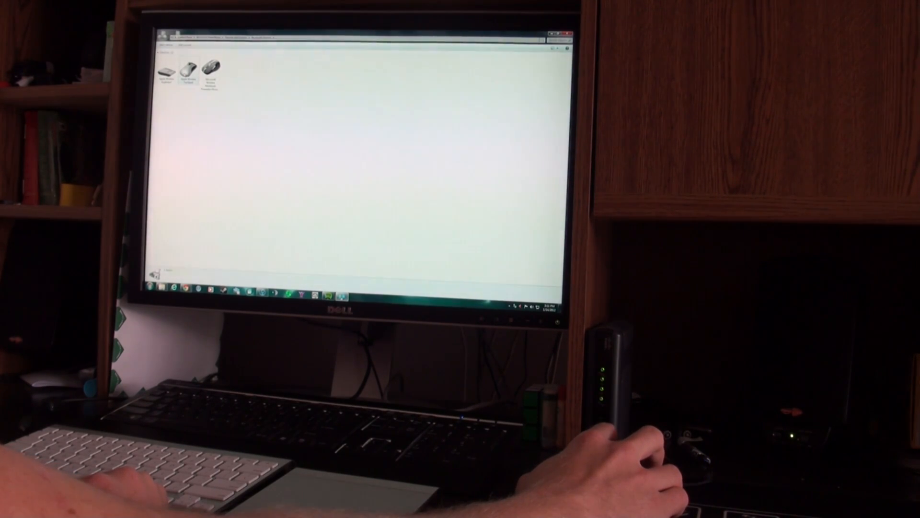
- Open the Apple Wireless Trackpad settings in Control Panel's hardware view
{"action": "left_click", "coordinate": [188, 67]}
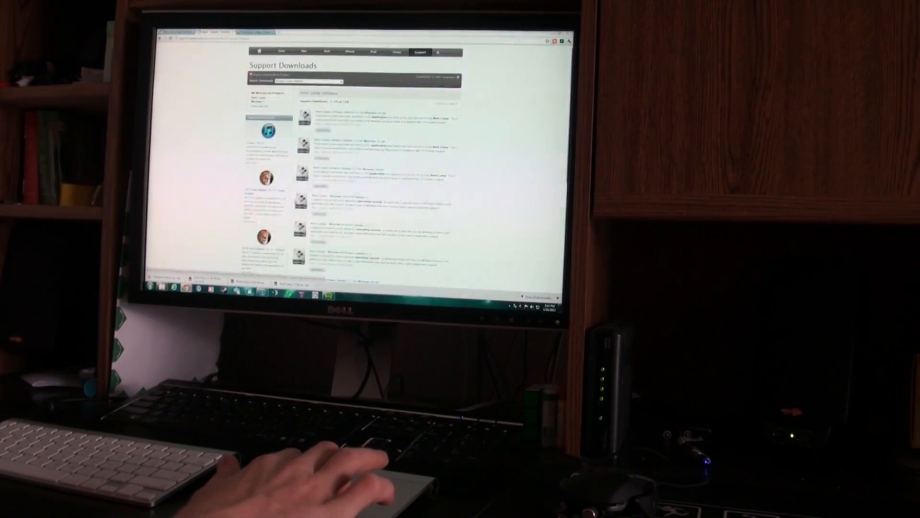
- Two-finger scroll down the Apple Support Downloads list in Chrome
{"action": "scroll", "scroll_direction": "down", "scroll_amount": 3}
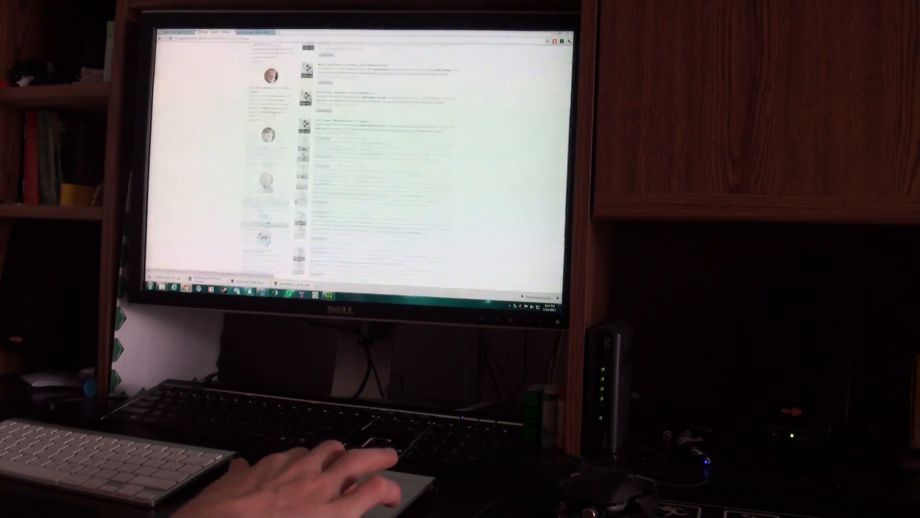